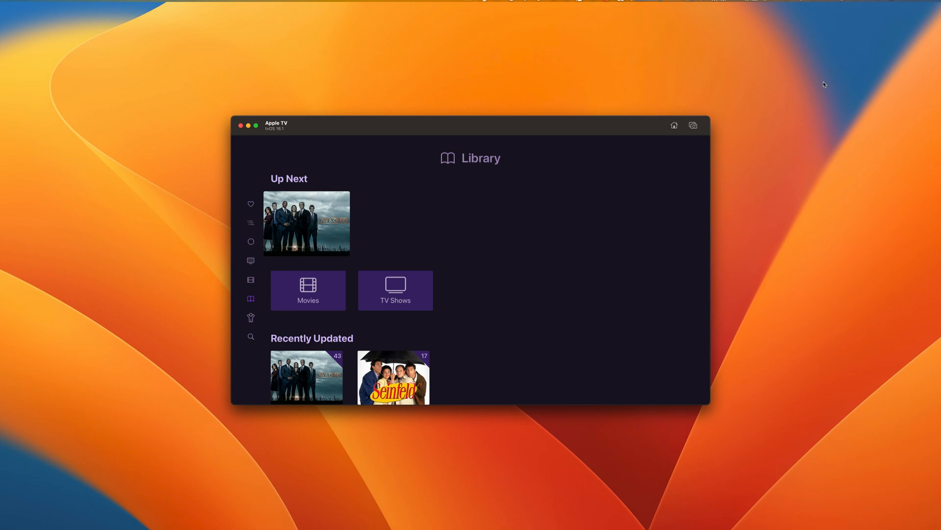
- Add the library movies folder as a local movie source and import it
scroll("down", 3)
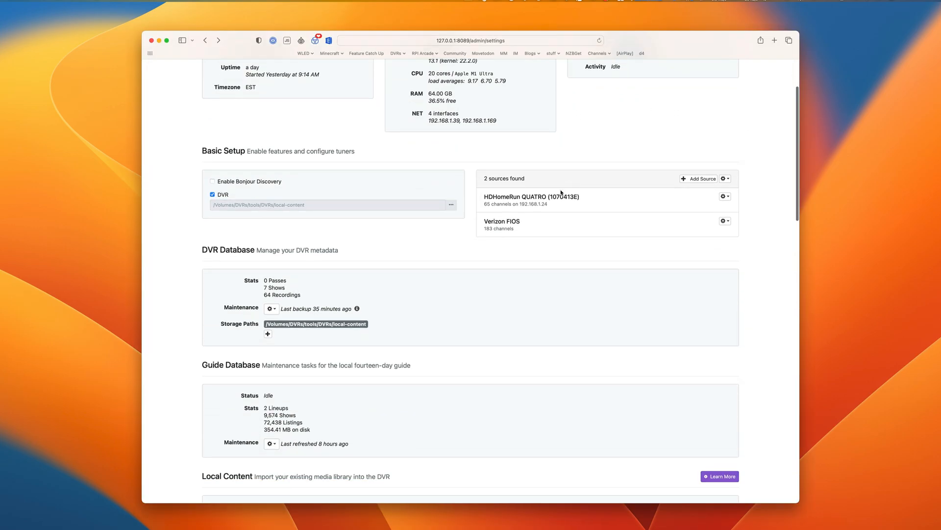
scroll("down", 3)
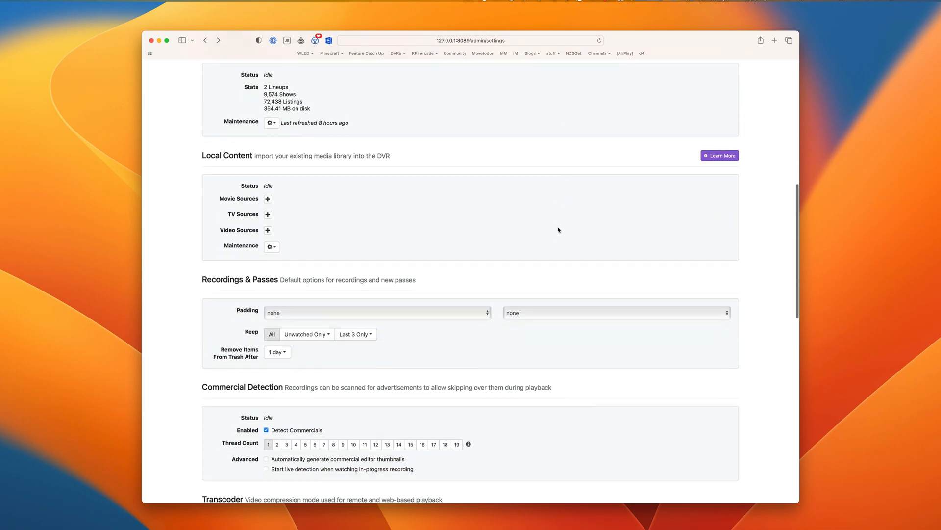
scroll("down", 3)
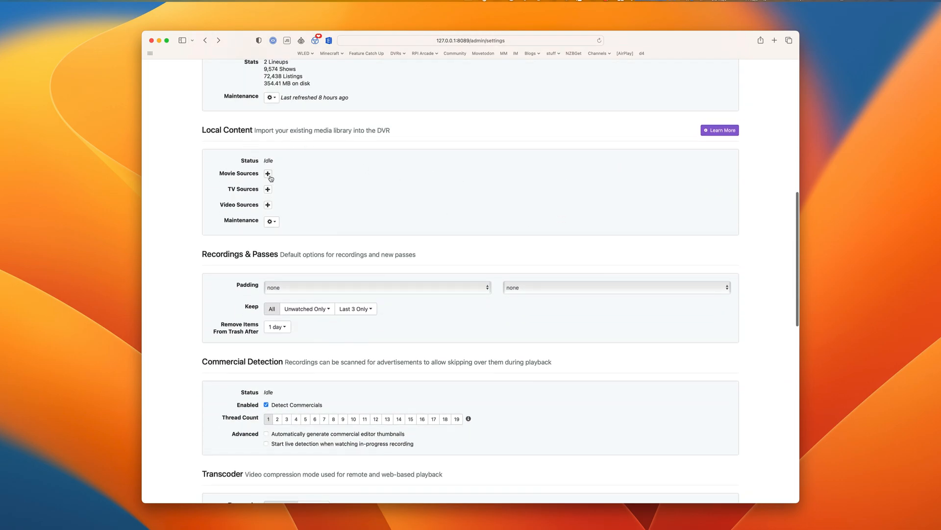
left_click(267, 173)
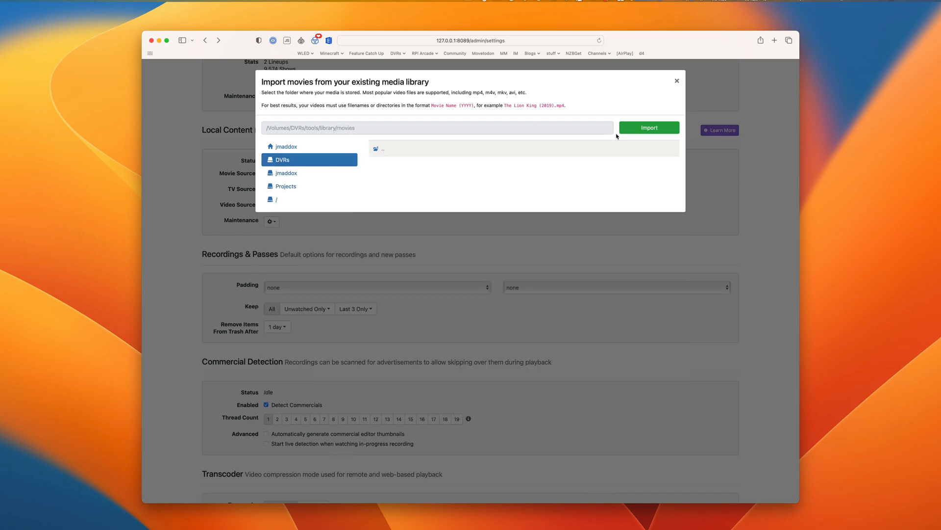
left_click(648, 127)
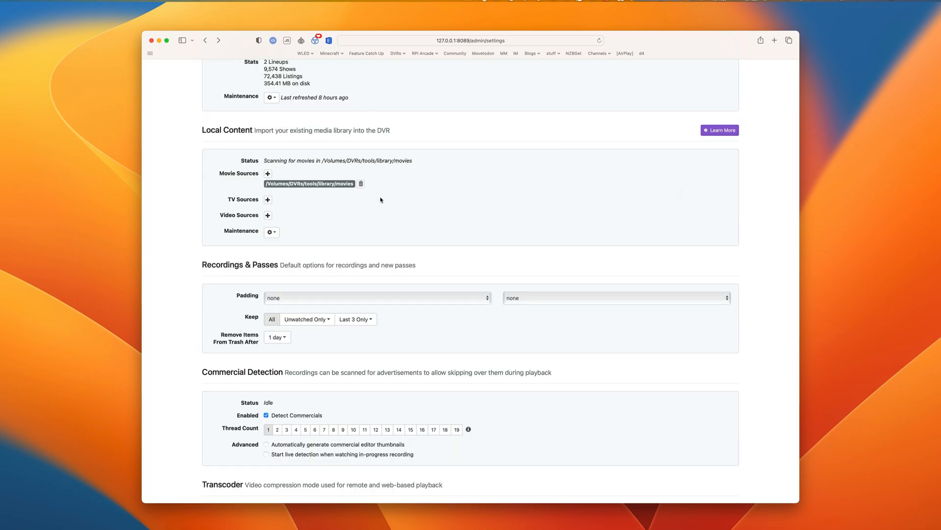
- Begin adding a TV source and browse the file system for the TV shows folder
left_click(267, 199)
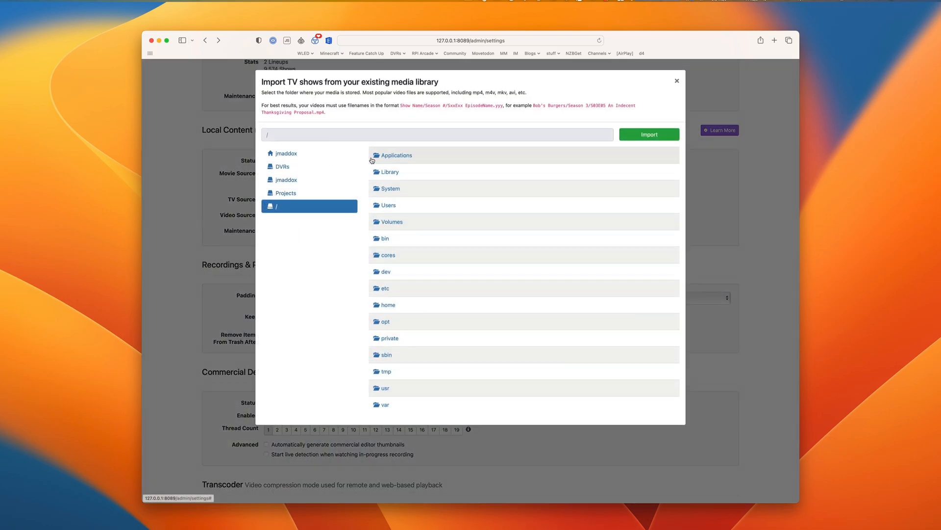
left_click(281, 166)
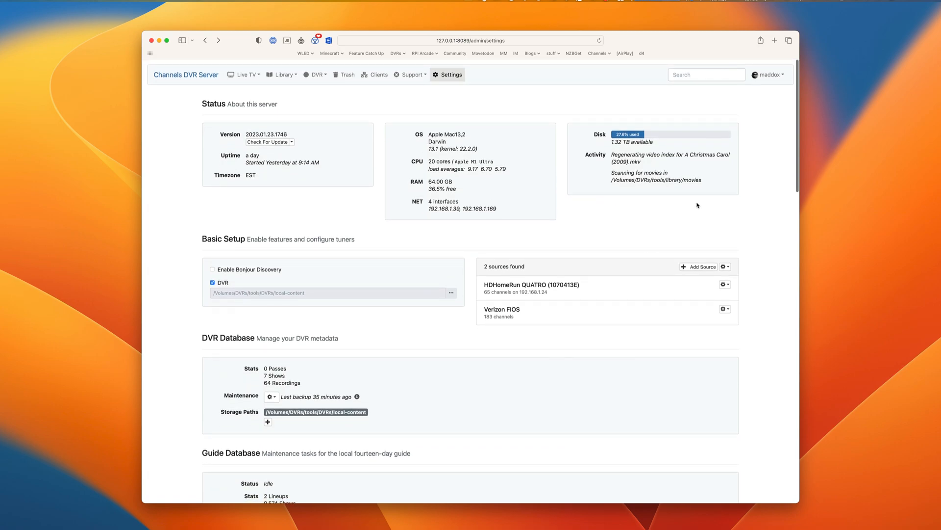
mouse_move(688, 208)
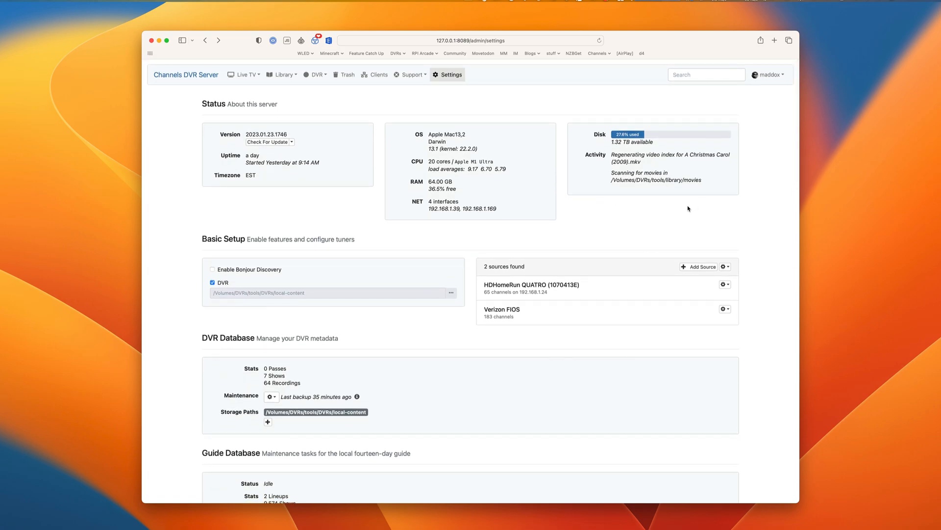
mouse_move(281, 90)
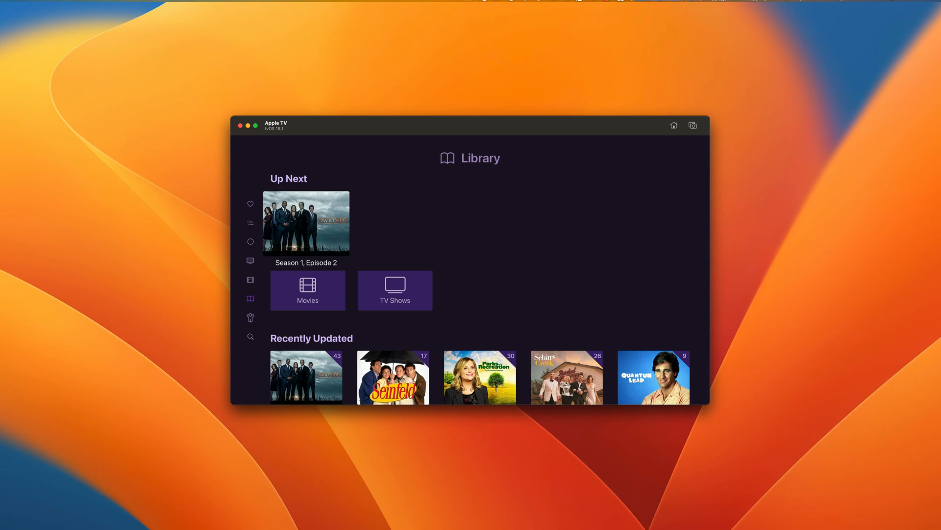
- Browse the Library and Movies rows, then go to TV Shows and select Law & Order
scroll("down", 3)
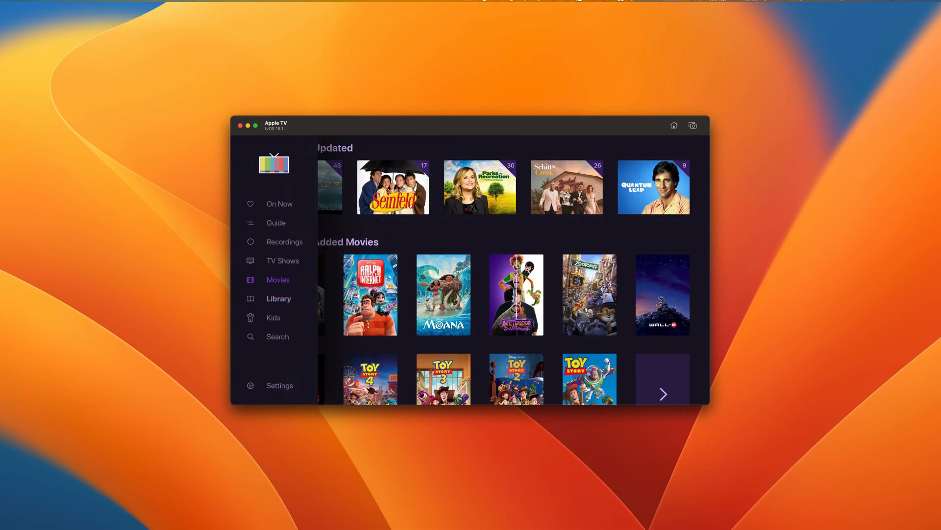
scroll("down", 3)
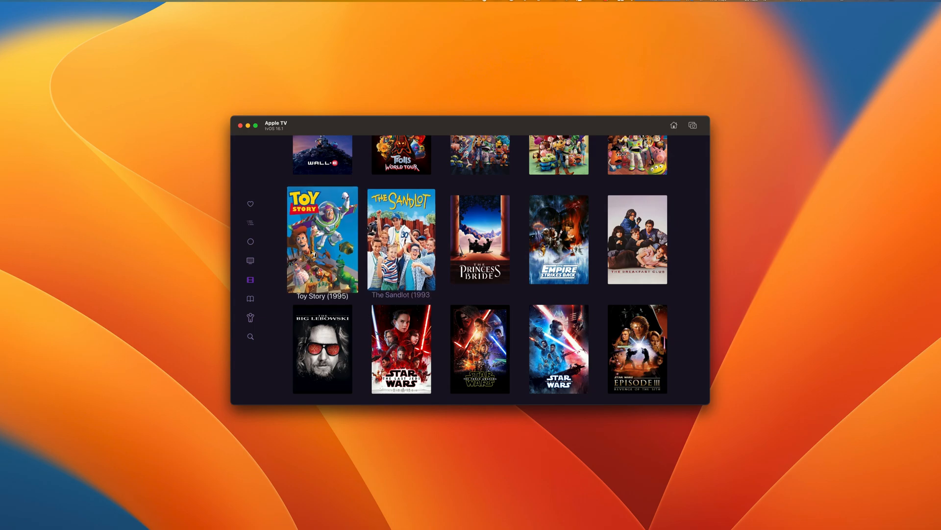
left_click(250, 260)
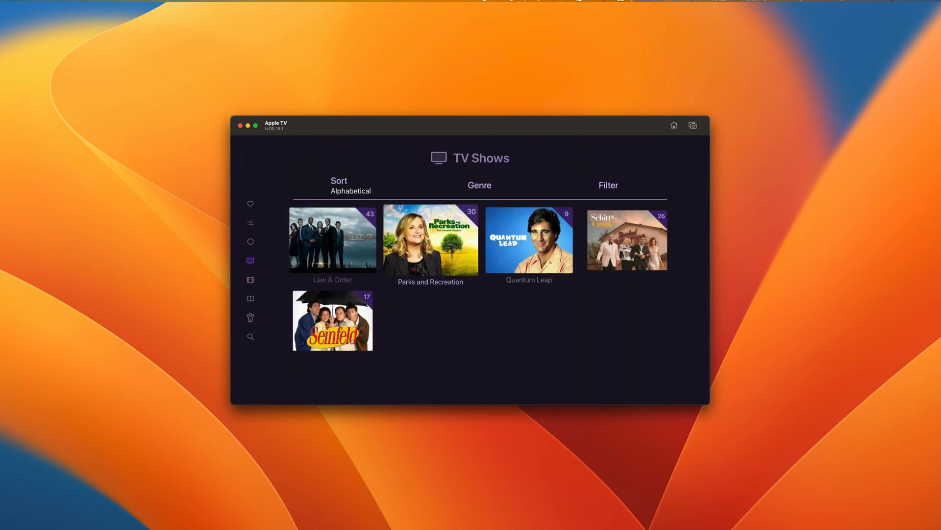
left_click(332, 239)
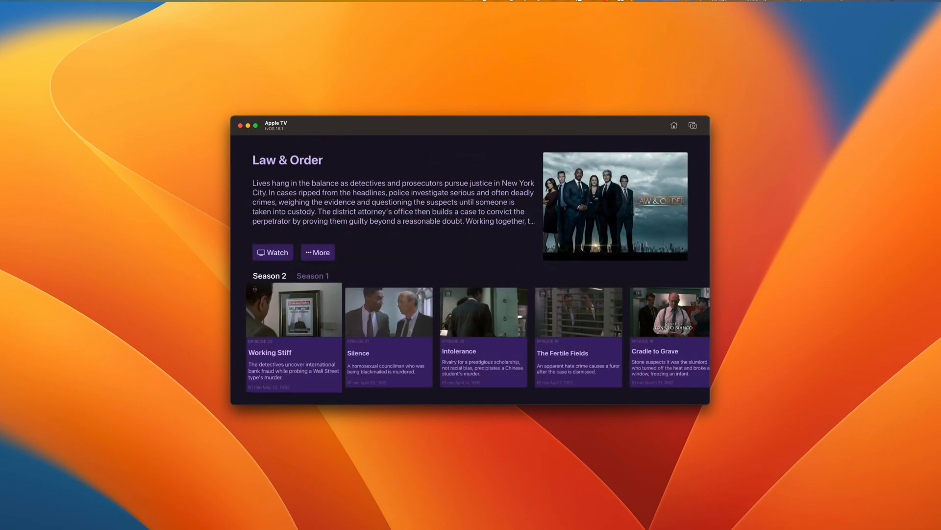